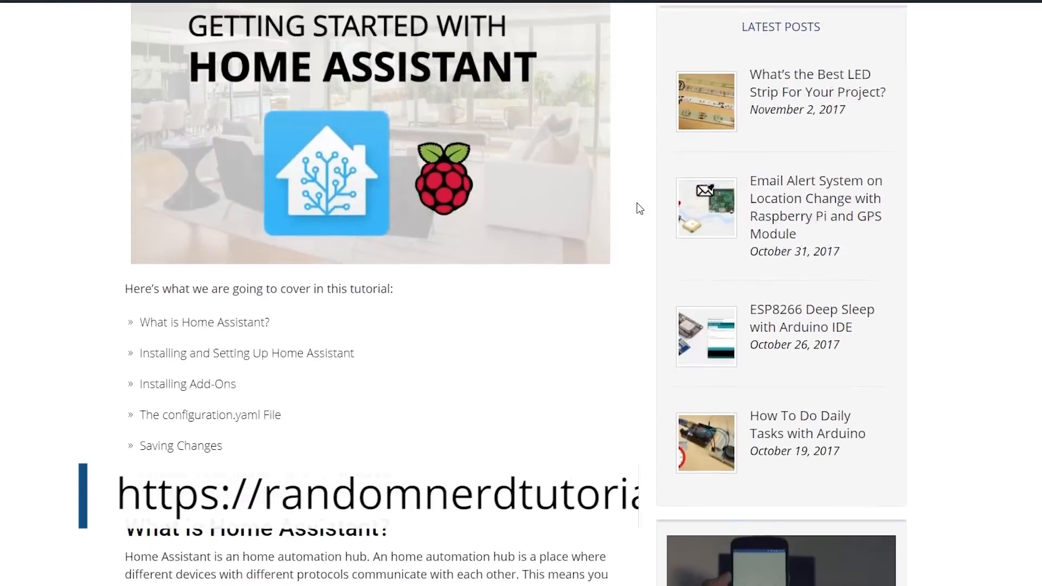
Scroll the Home Assistant article down to the table of contents and 'What is Home Assistant?'.
scroll("down", 3)
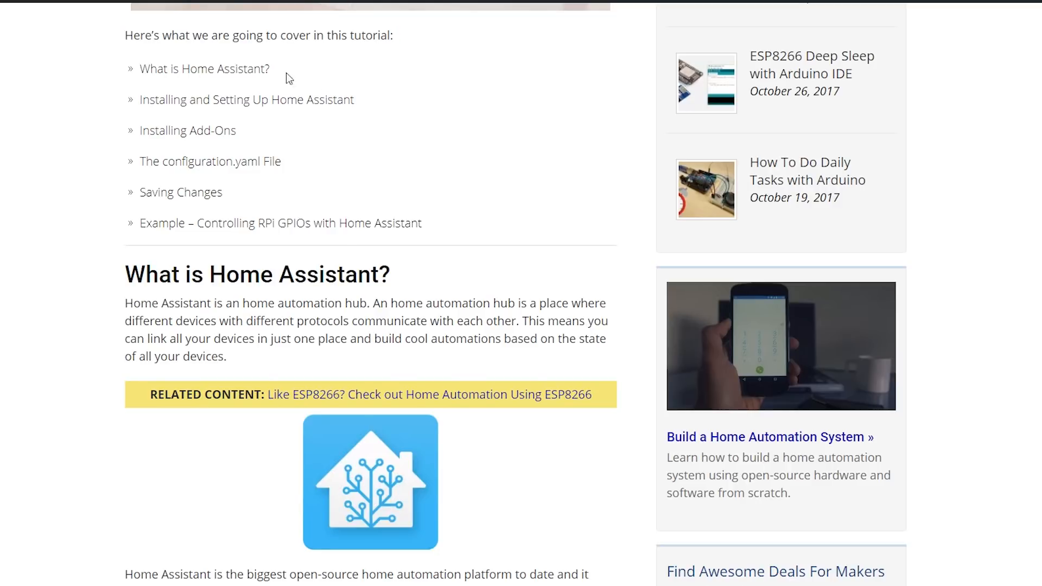
double_click(204, 68)
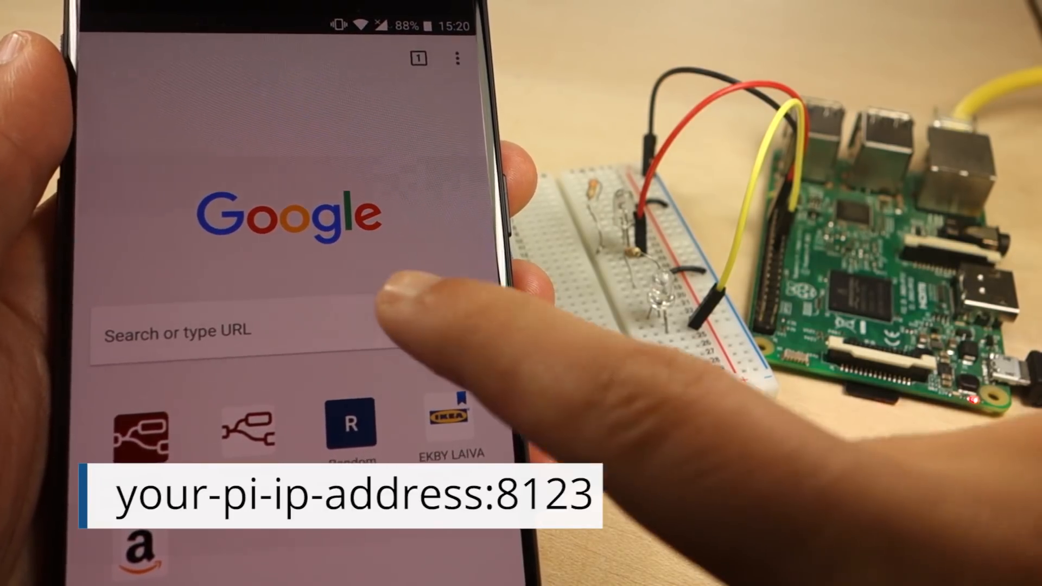
Load 192.168.1.114:8123 in the phone's Chrome and switch on Light Desk and Fan Office.
left_click(233, 330)
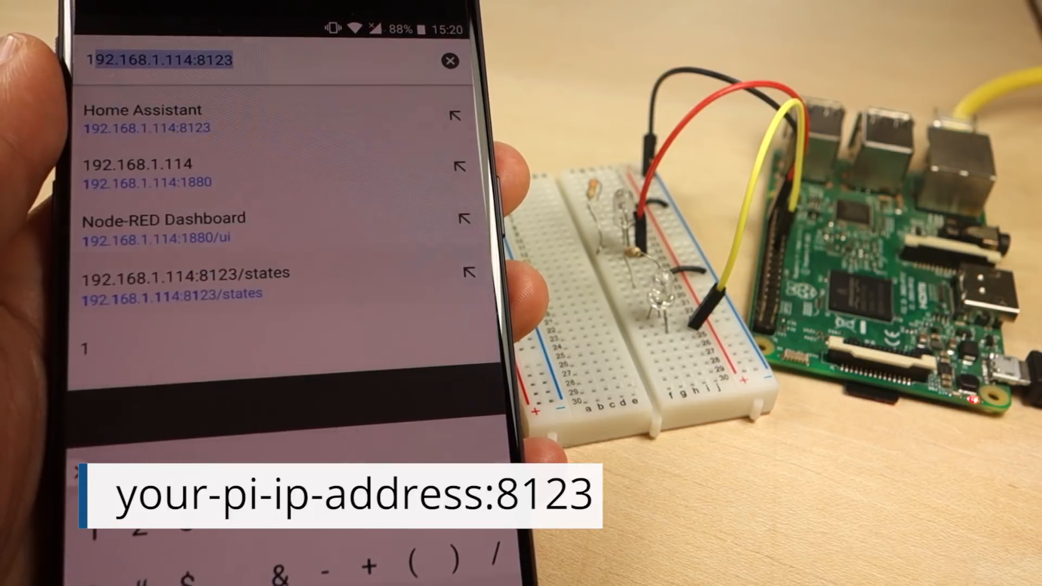
left_click(186, 273)
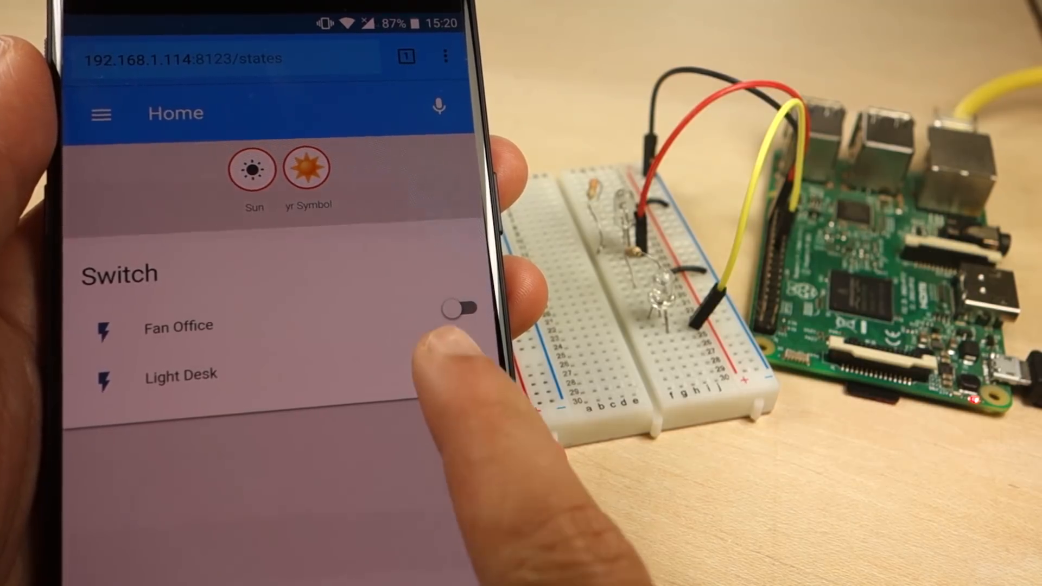
left_click(460, 354)
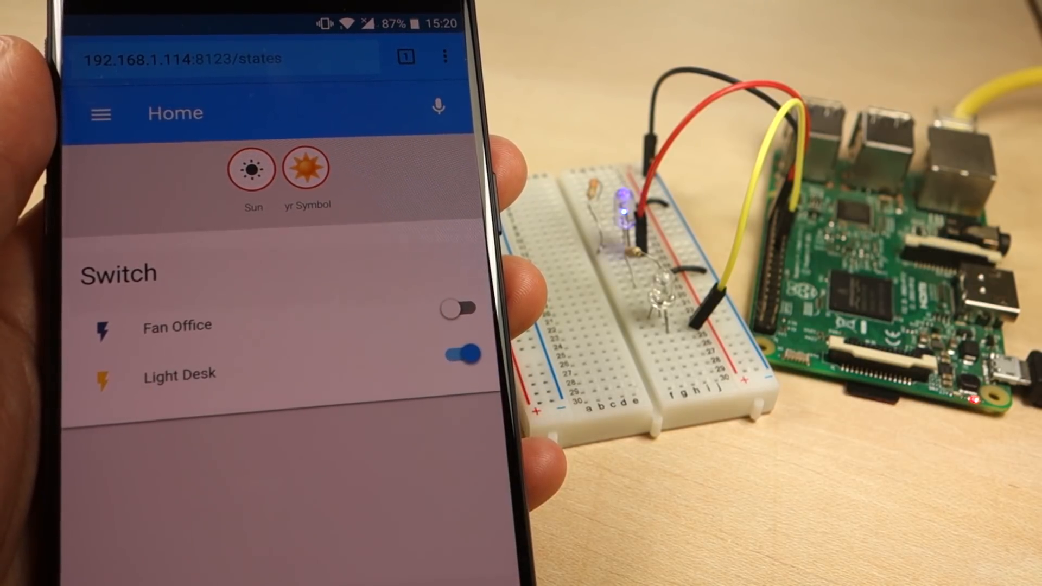
left_click(459, 354)
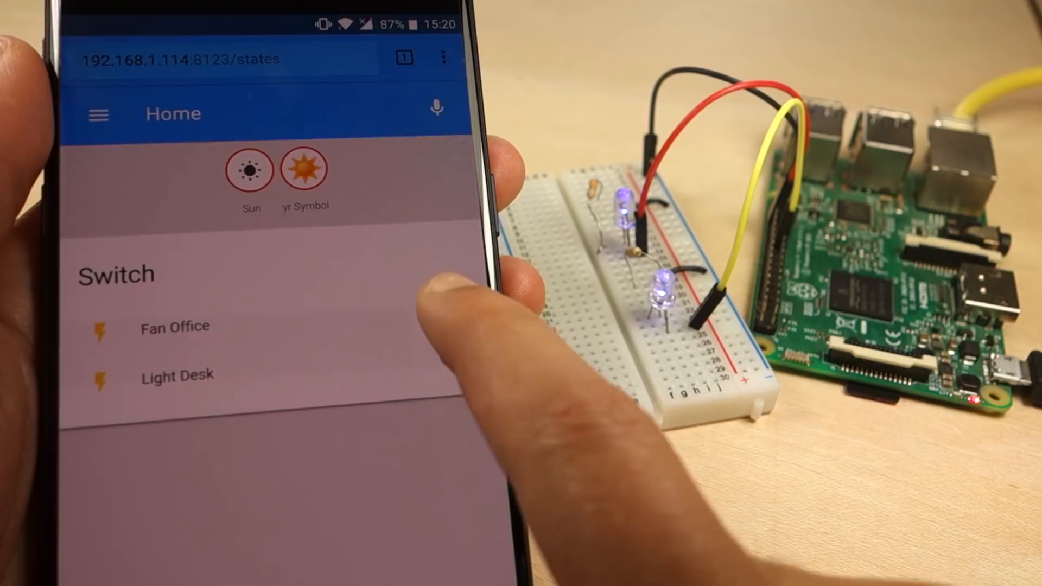